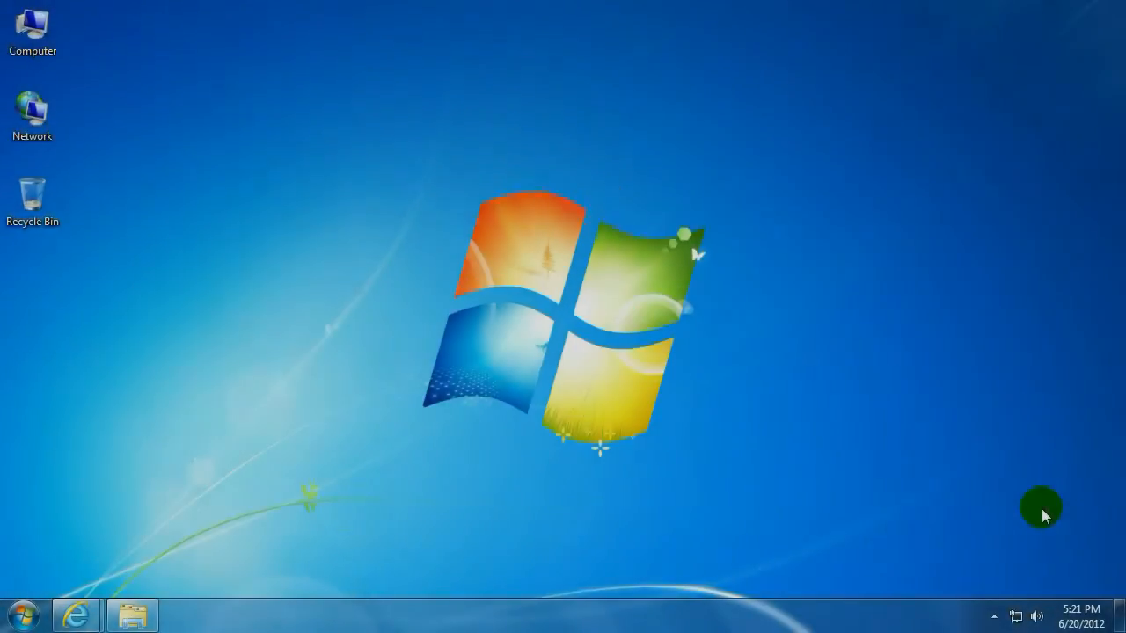
mouse_move(18, 625)
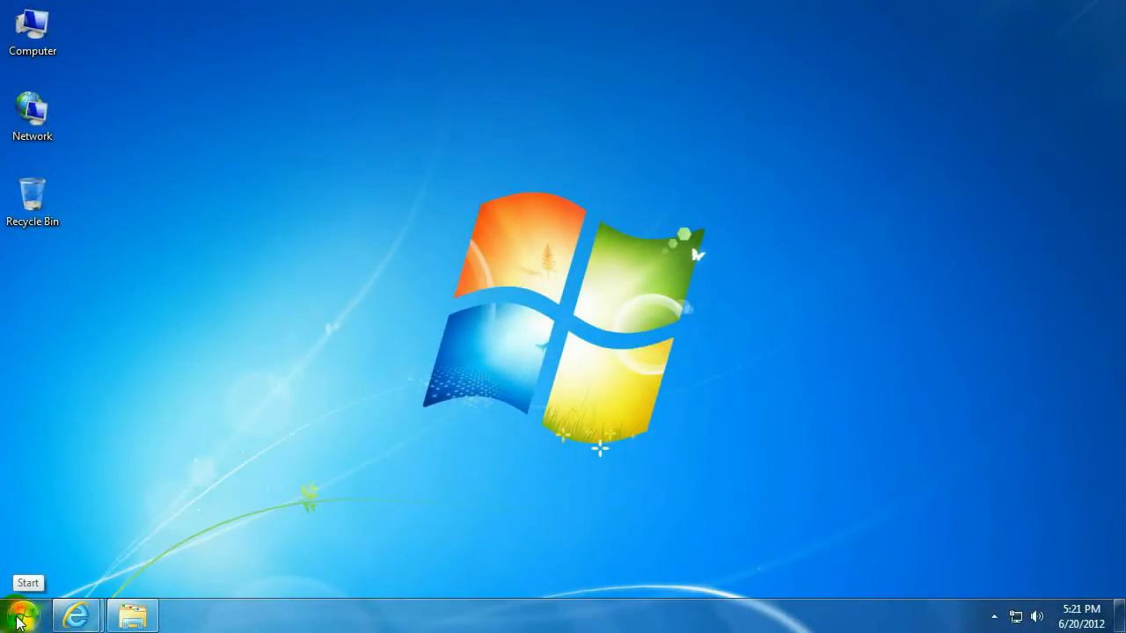
- Launch Windows Media Player from All Programs in the Start menu
left_click(22, 599)
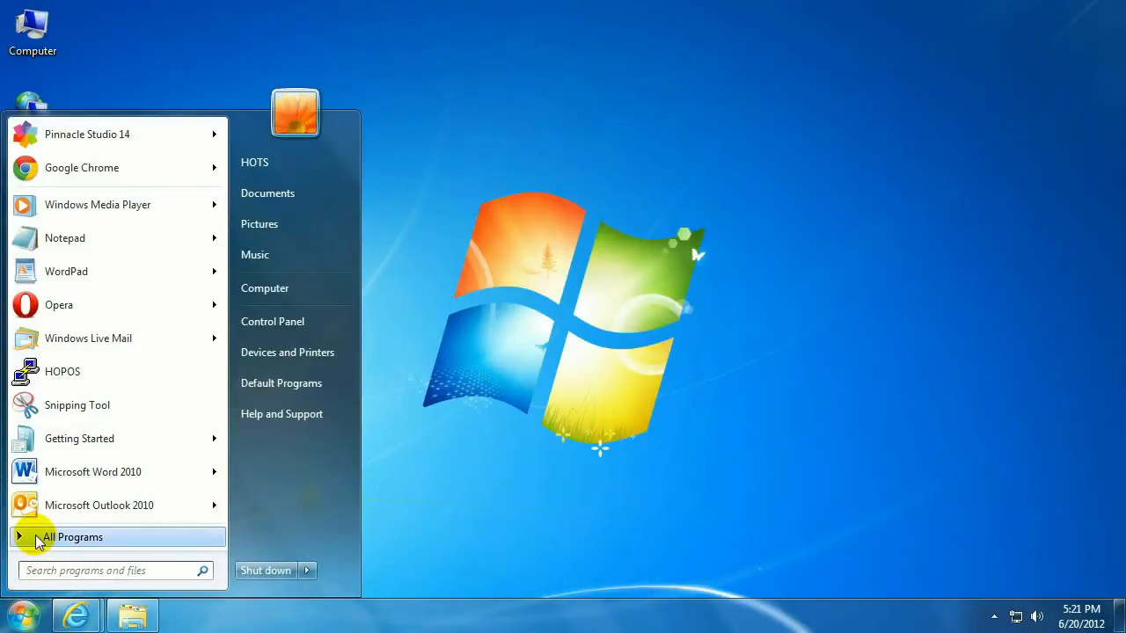
left_click(75, 537)
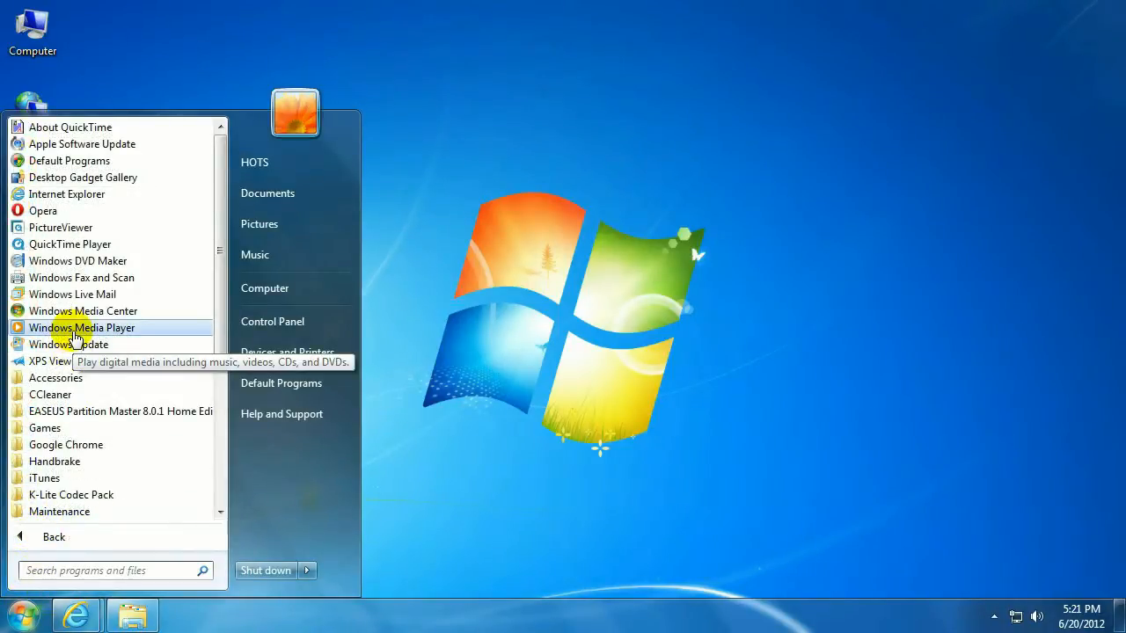
left_click(82, 328)
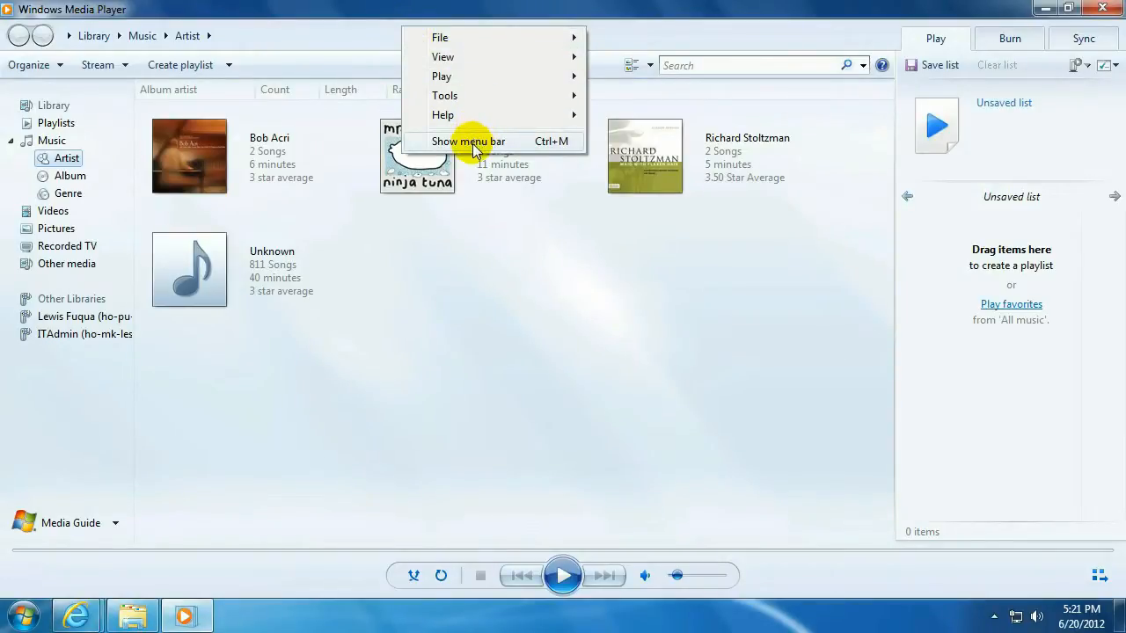
- Show the menu bar and open the Rip Music tab of Tools > Options
left_click(469, 141)
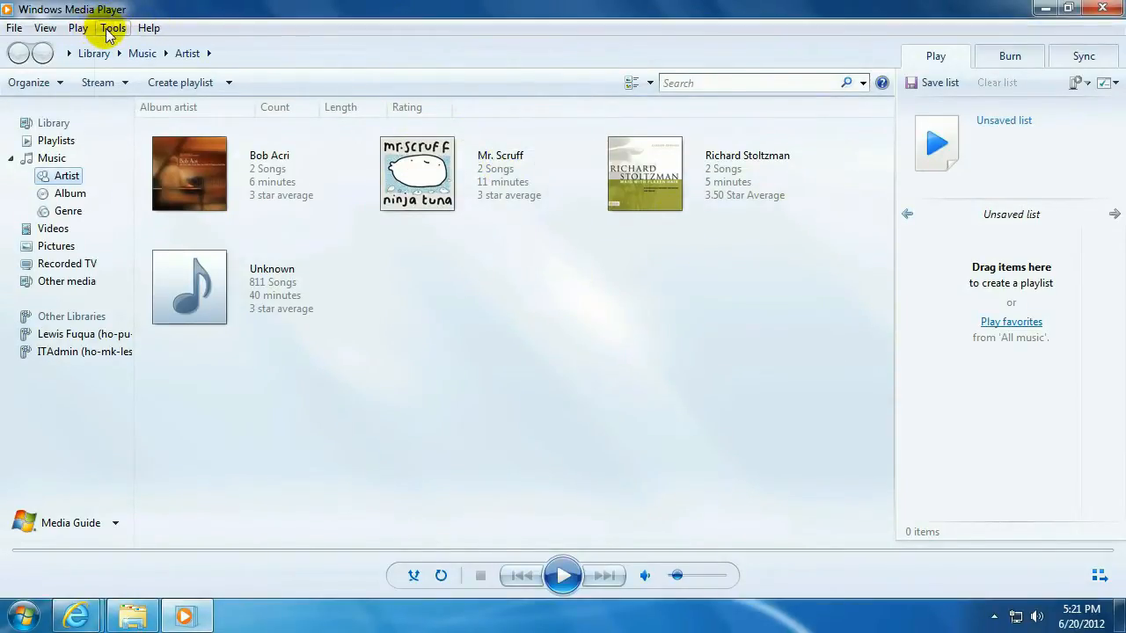
left_click(110, 27)
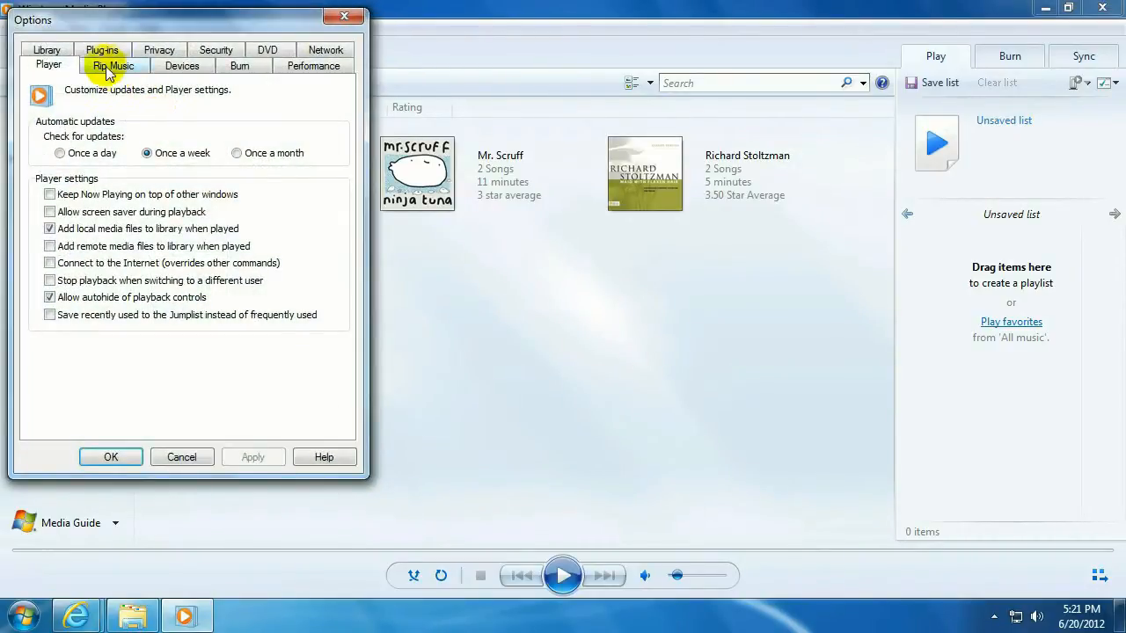
left_click(112, 65)
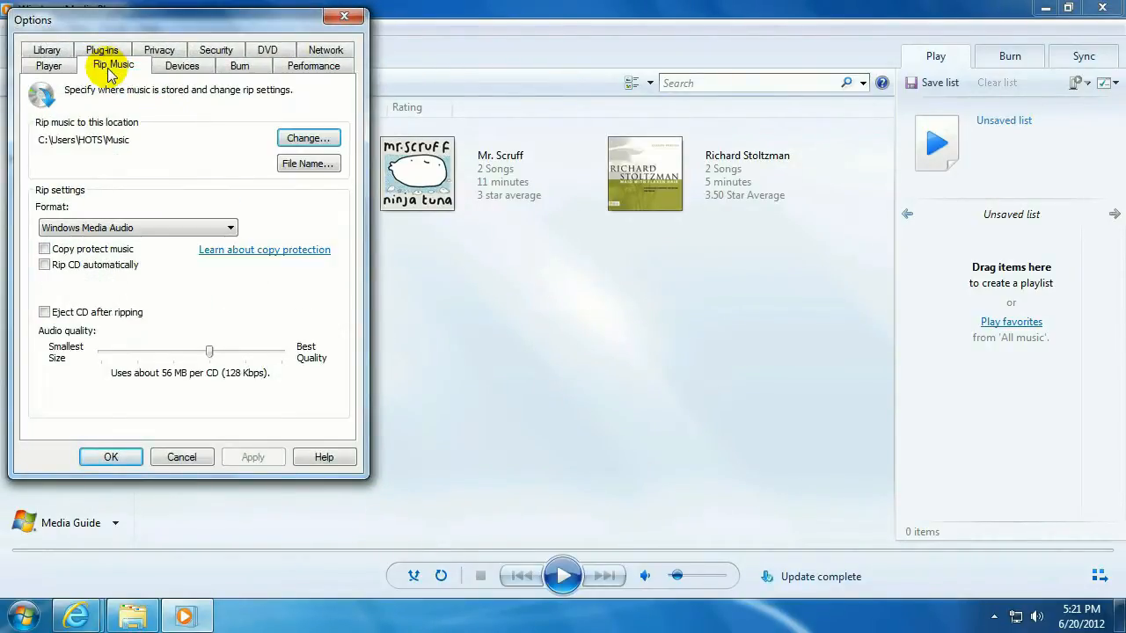
mouse_move(71, 202)
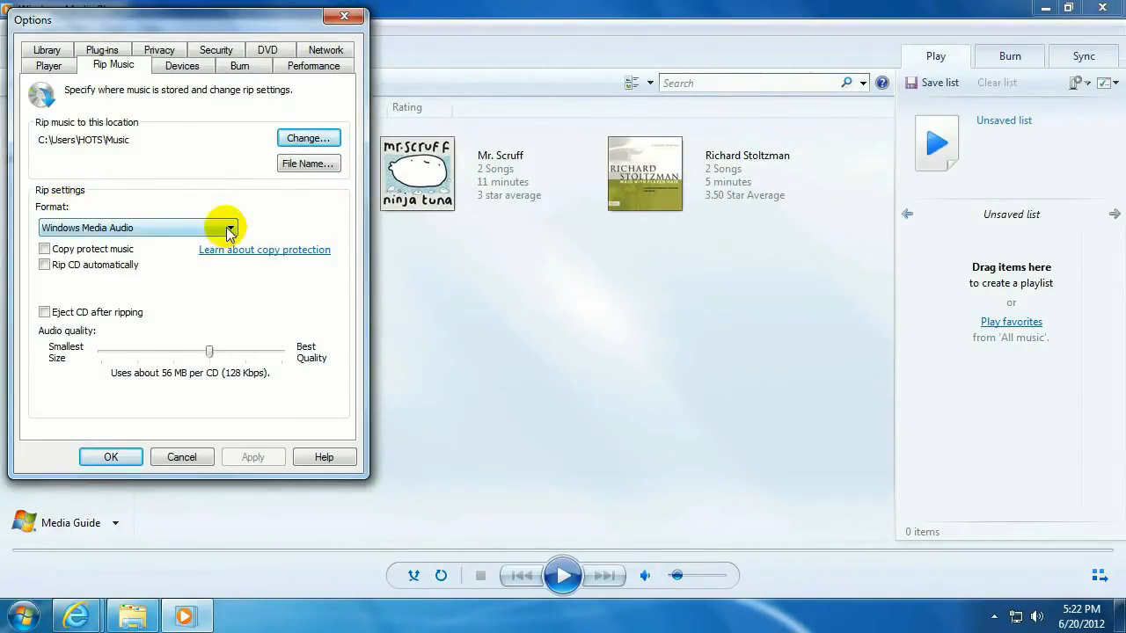
left_click(231, 228)
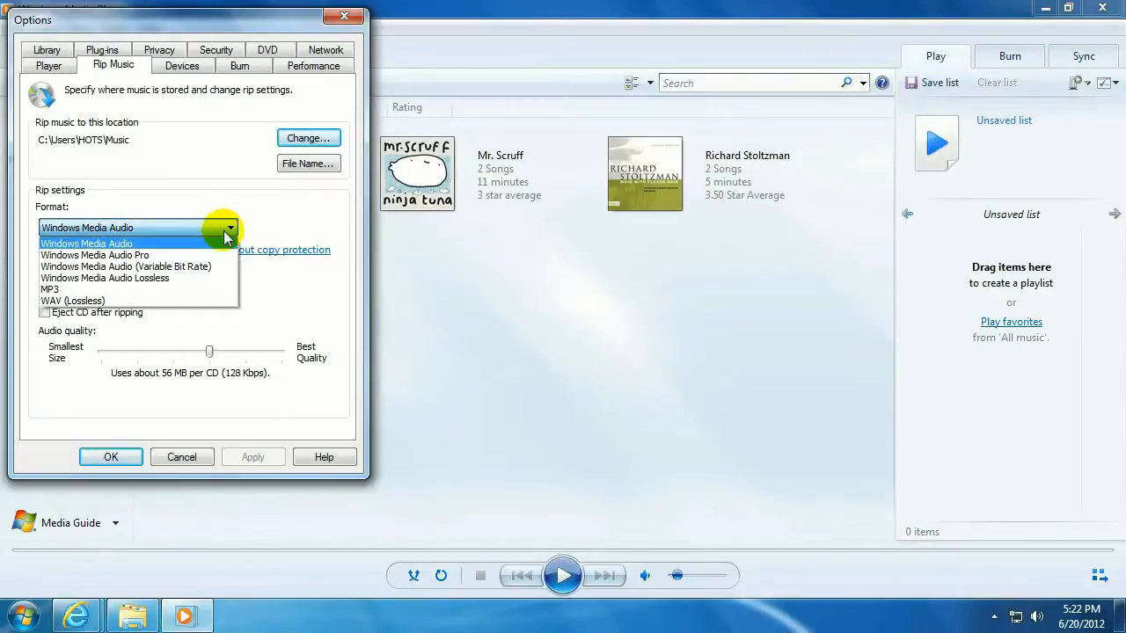
mouse_move(127, 288)
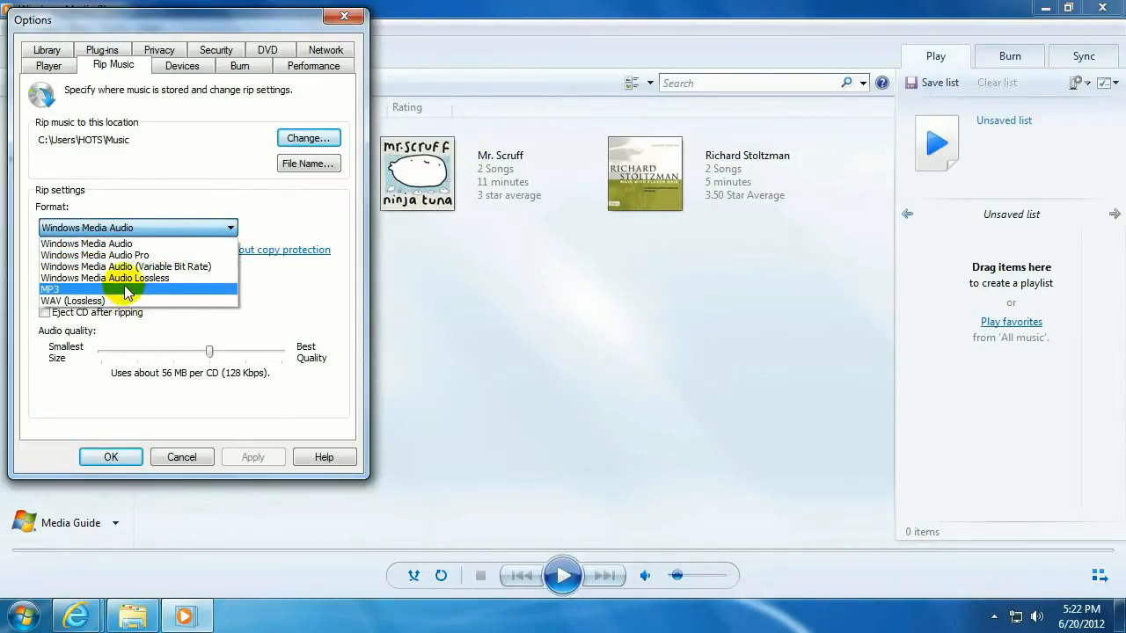
mouse_move(176, 289)
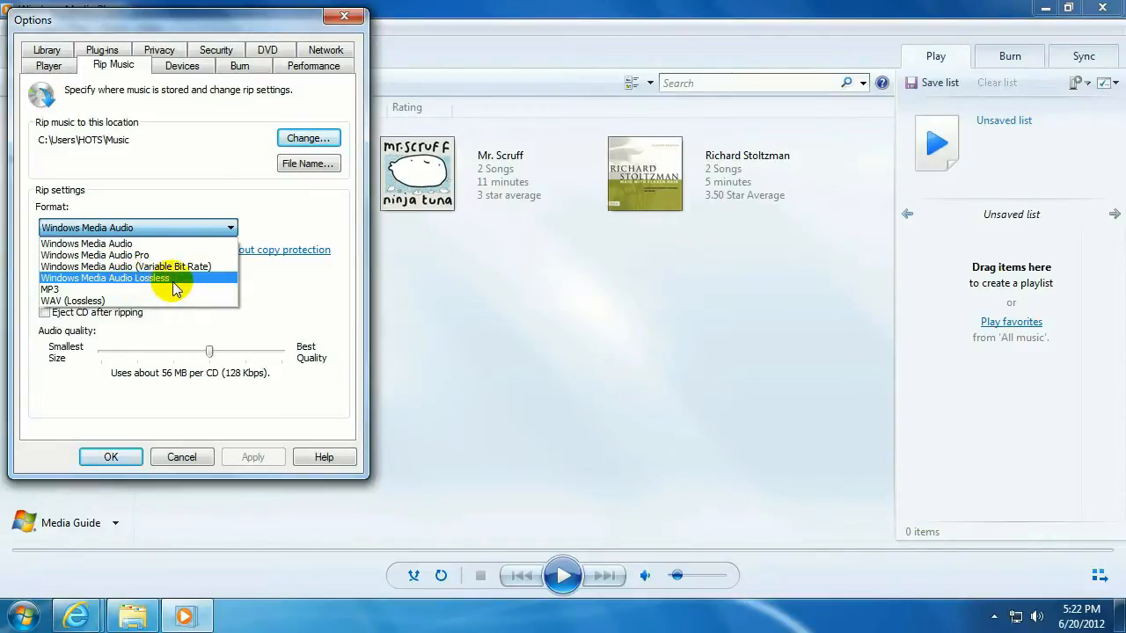
mouse_move(129, 294)
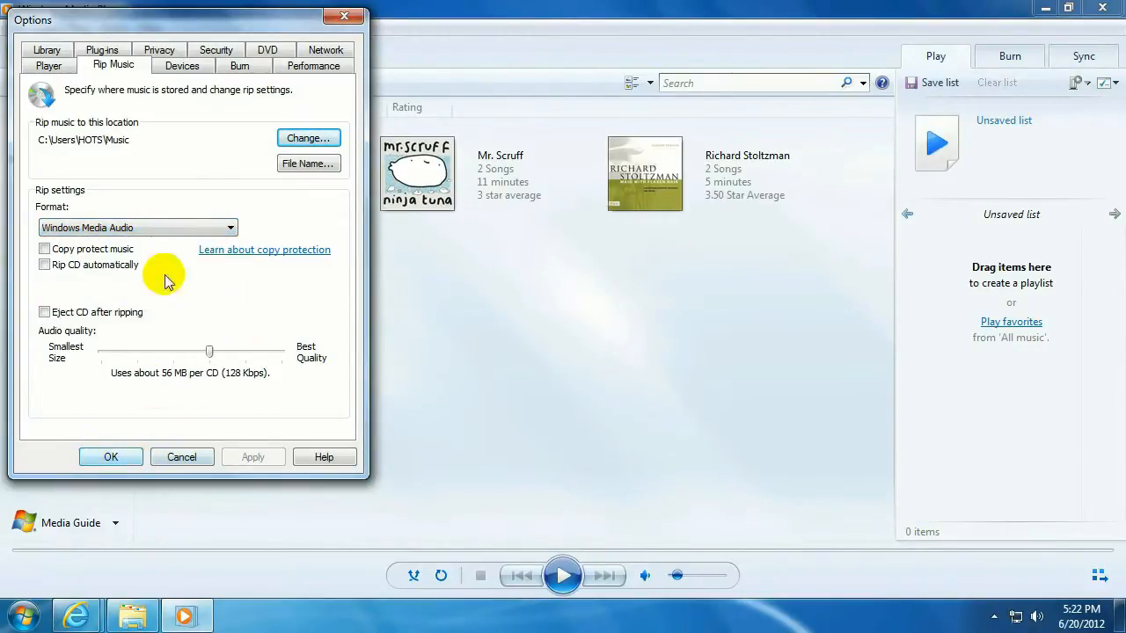
left_click(136, 227)
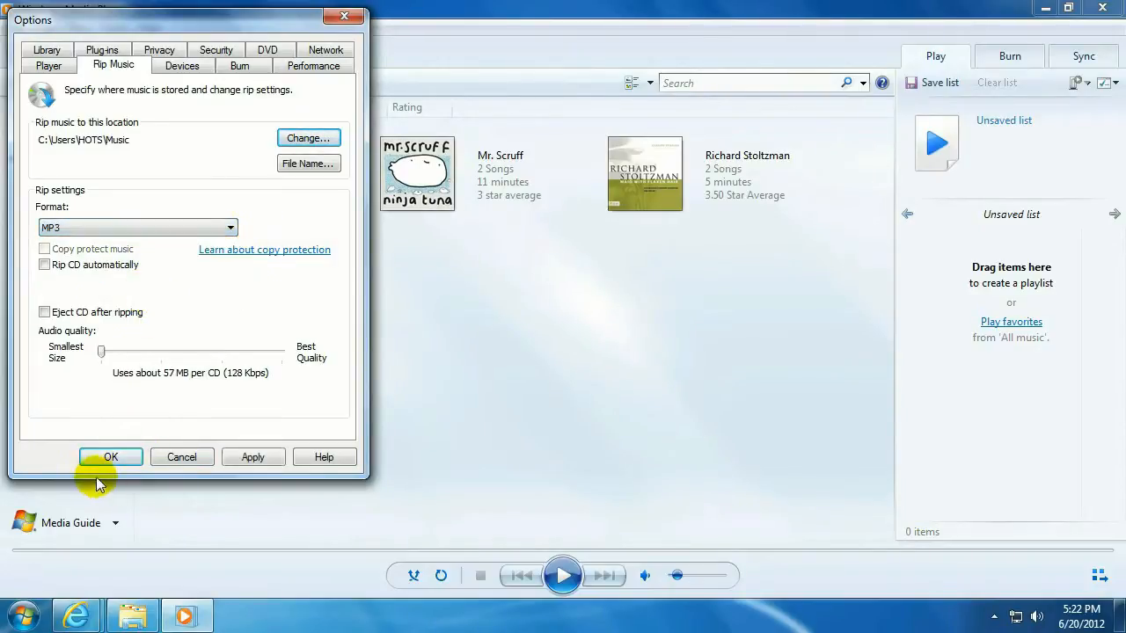
- Confirm the MP3 rip settings with OK and close Windows Media Player
left_click(110, 456)
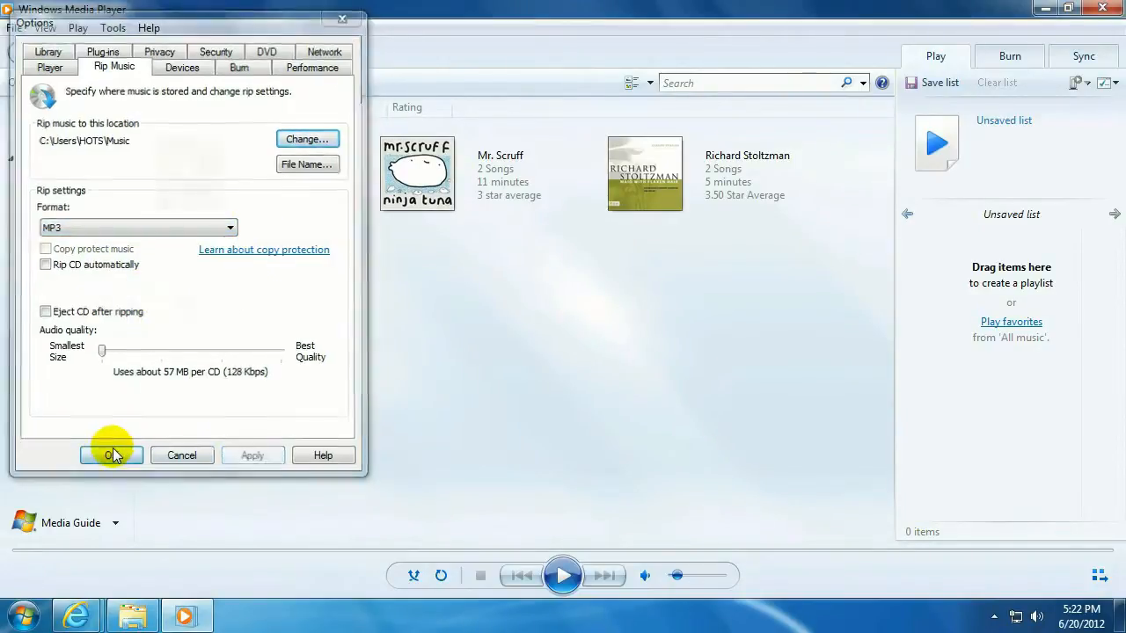
left_click(111, 455)
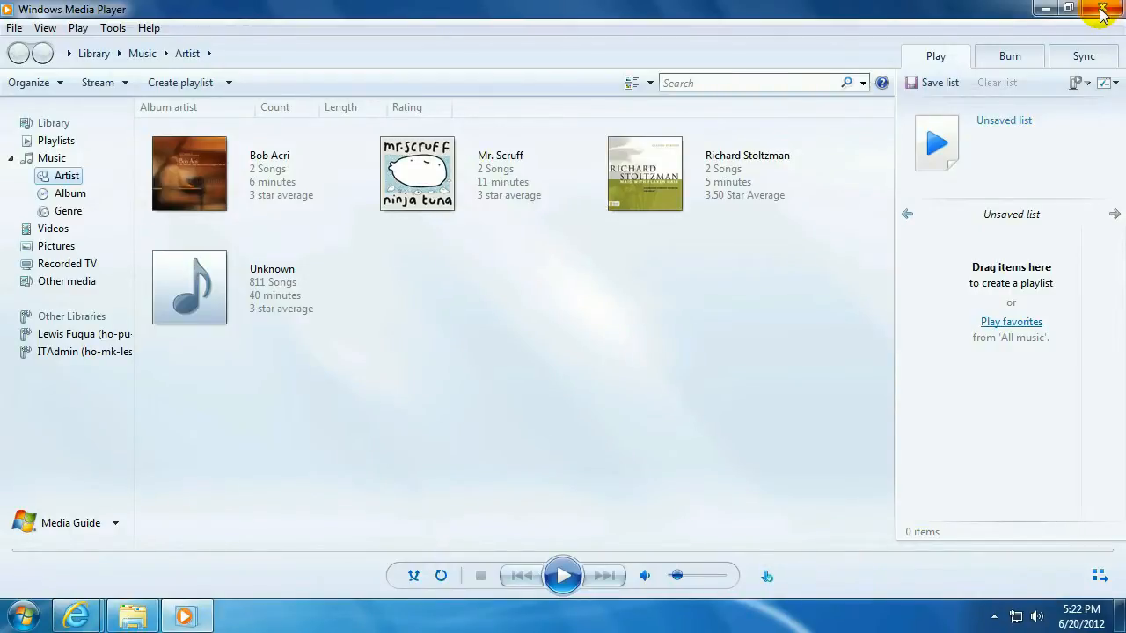
left_click(1108, 9)
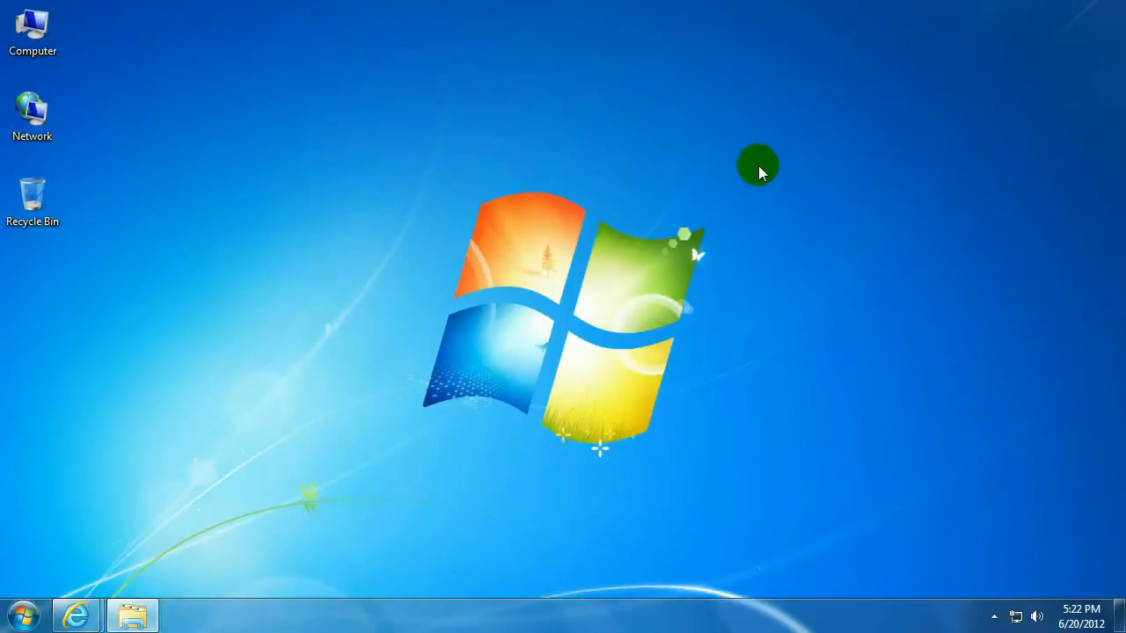